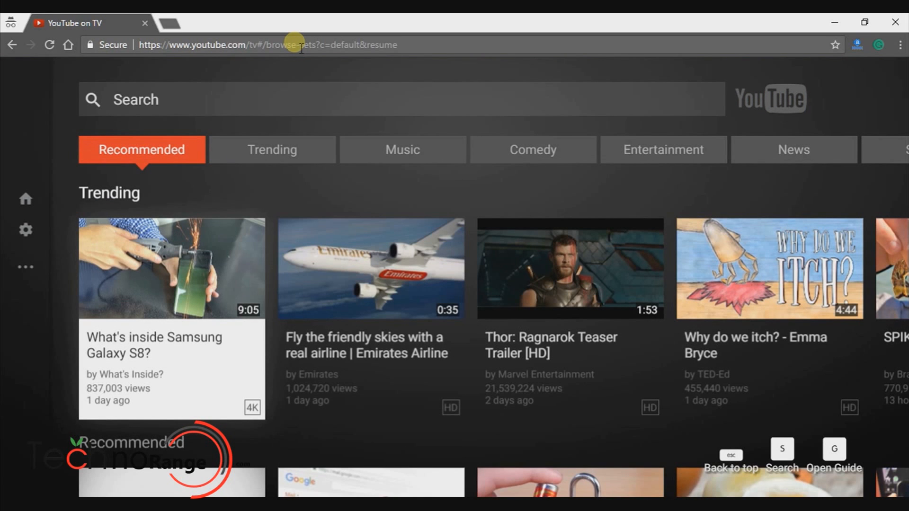
Scroll through the YouTube on TV Trending row, then switch to the Nox App Player window.
scroll(right, 3)
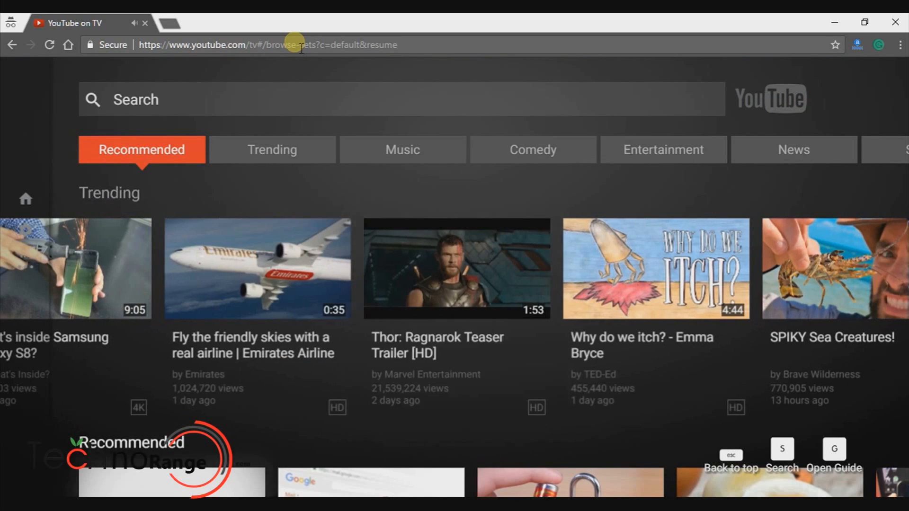
click(272, 150)
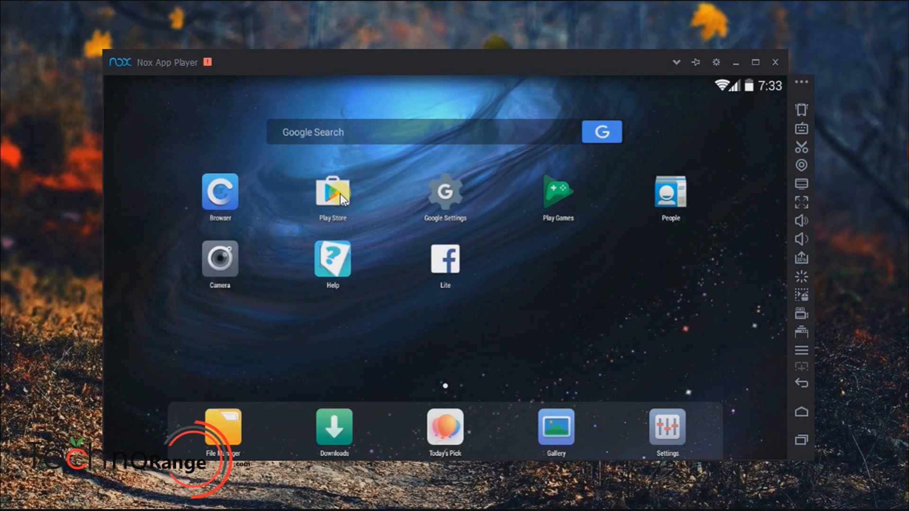
Search the Play Store for "Helicopter game" and list the matching apps.
click(333, 194)
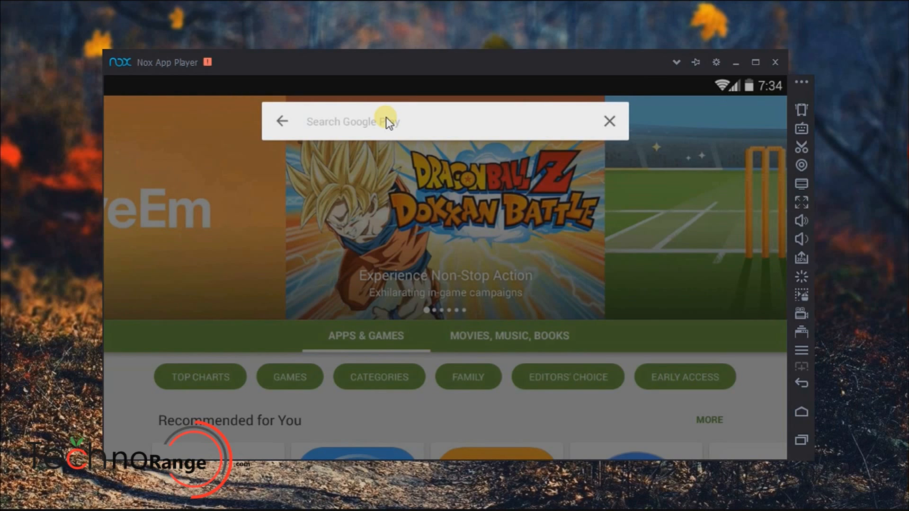
text(Helicopter game)
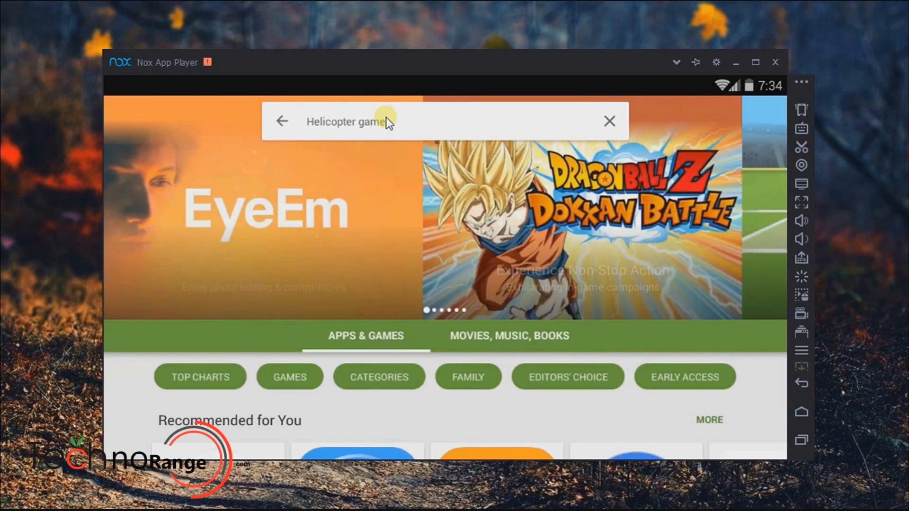
key(enter)
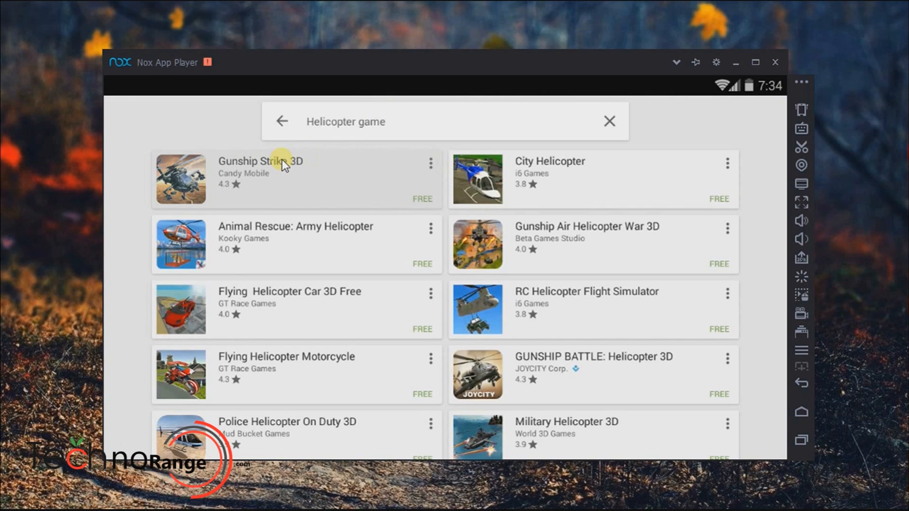
Open the Gunship Strike 3D listing and request its installation.
click(259, 161)
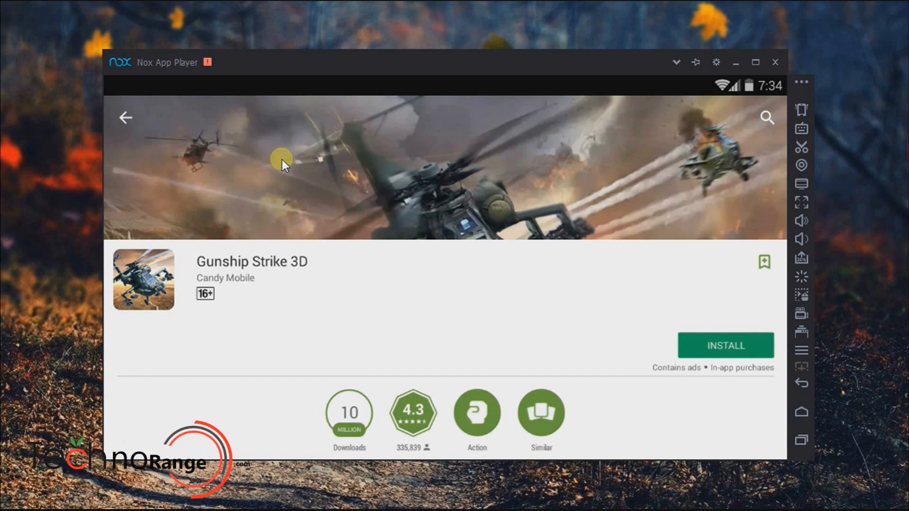
click(725, 345)
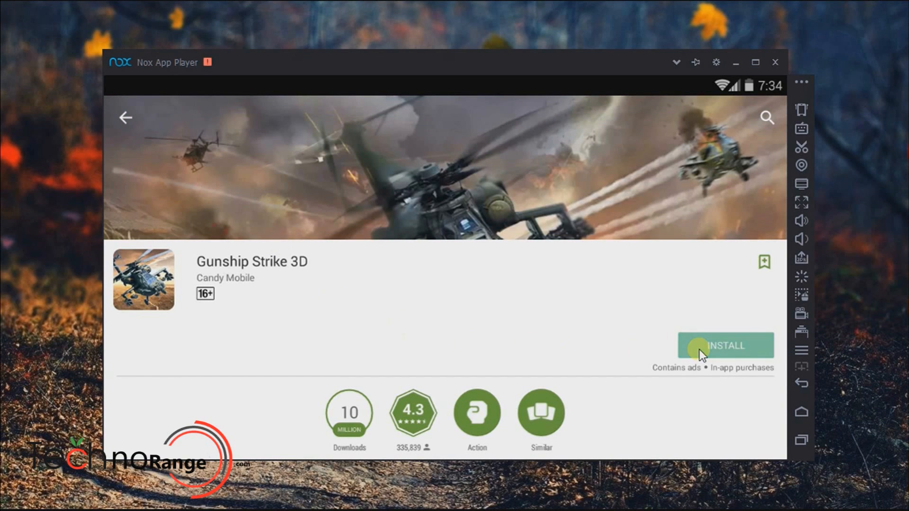
click(725, 345)
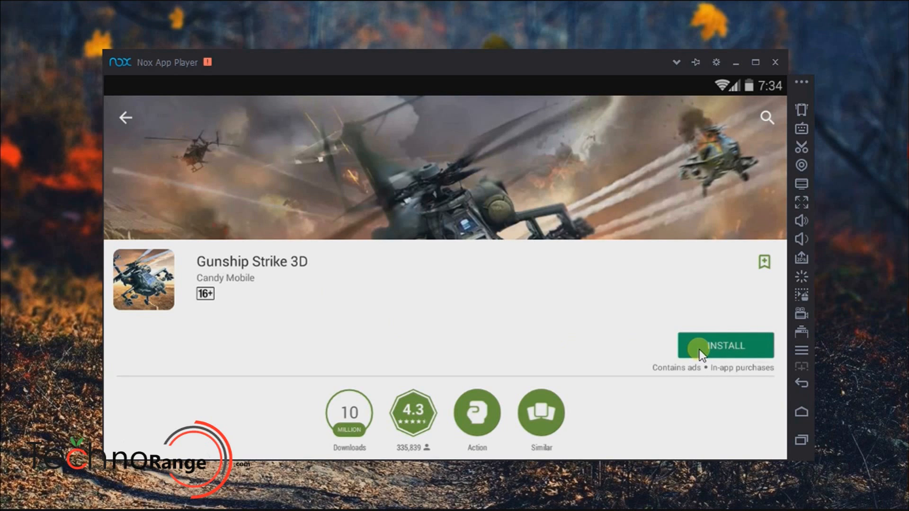
click(724, 345)
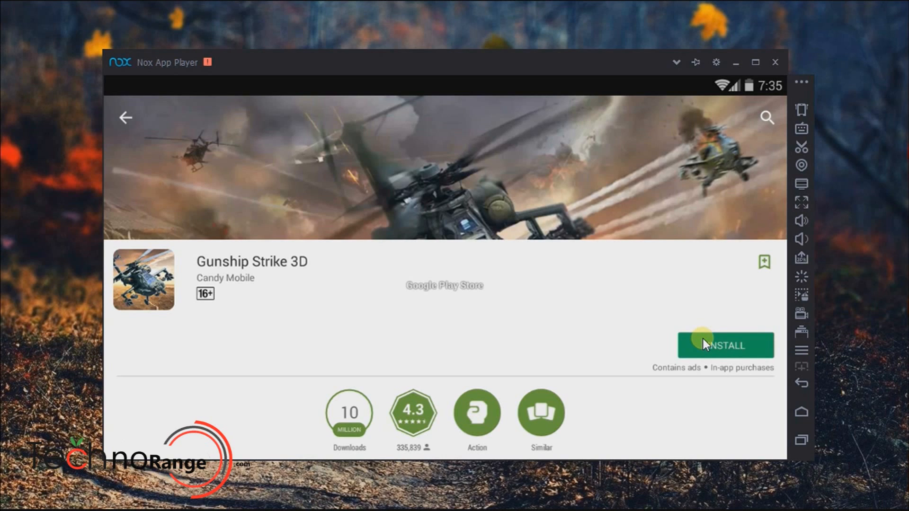
click(724, 344)
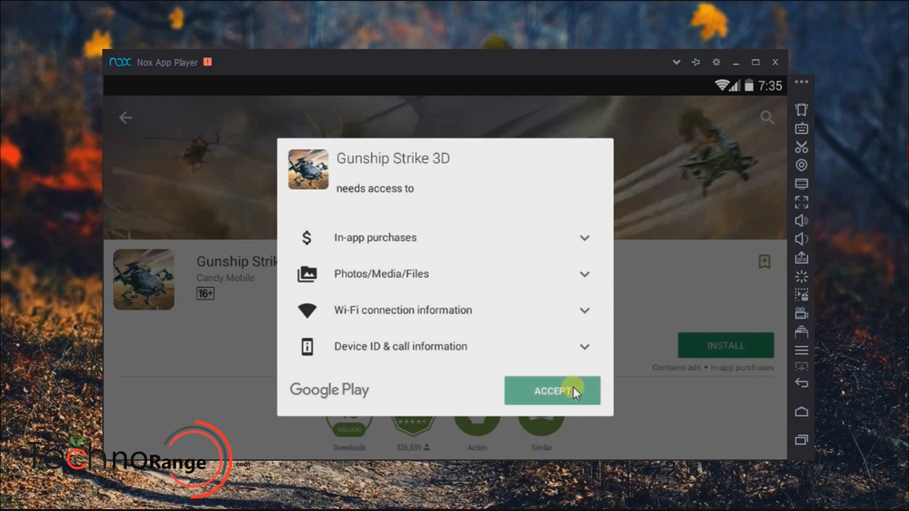
Accept the access permissions Gunship Strike 3D asks for so installation begins.
click(550, 390)
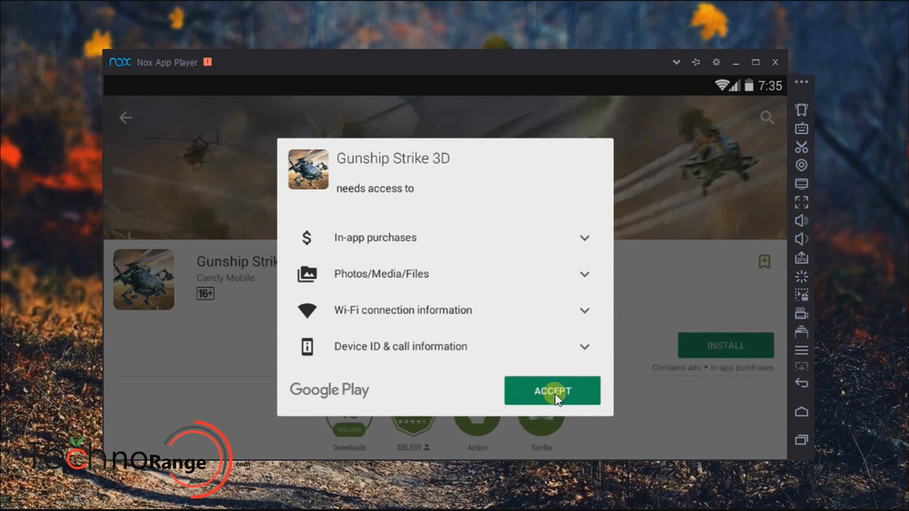
click(551, 390)
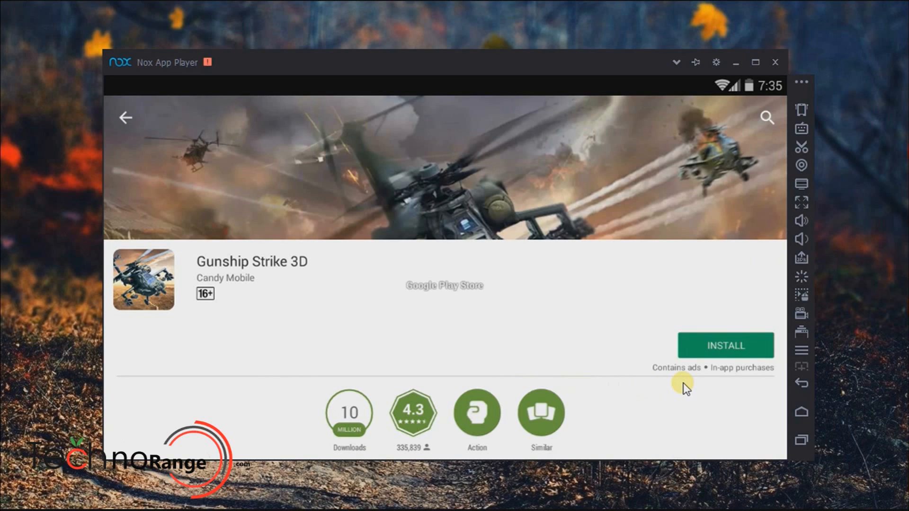
Leave the Play Store listing and return to the Android home screen.
click(725, 345)
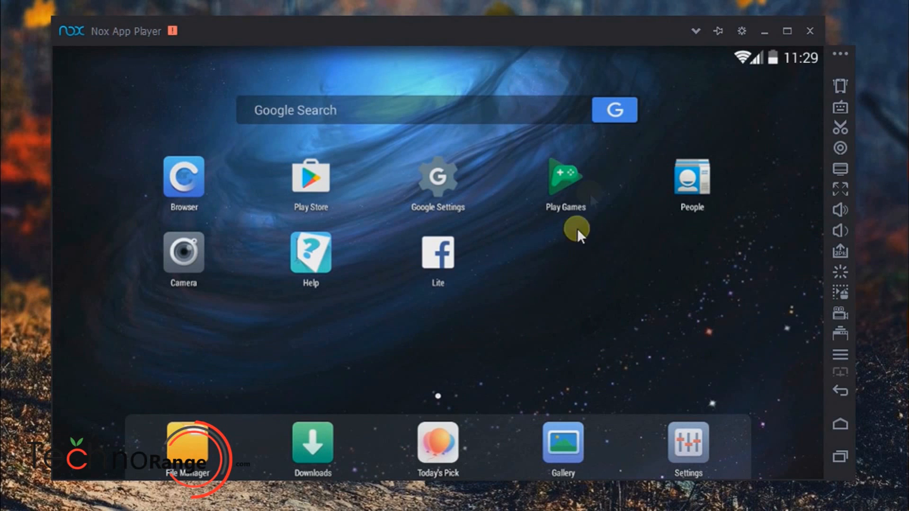
mouse_move(742, 30)
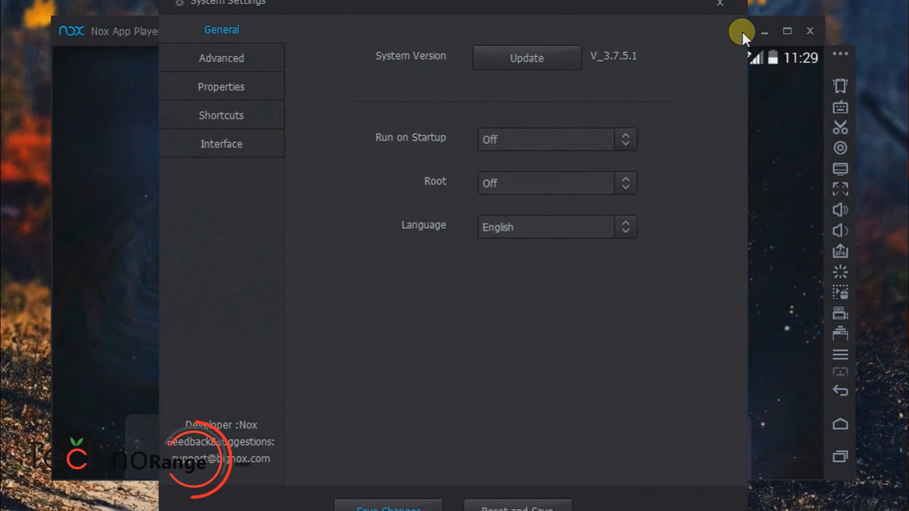
mouse_move(439, 191)
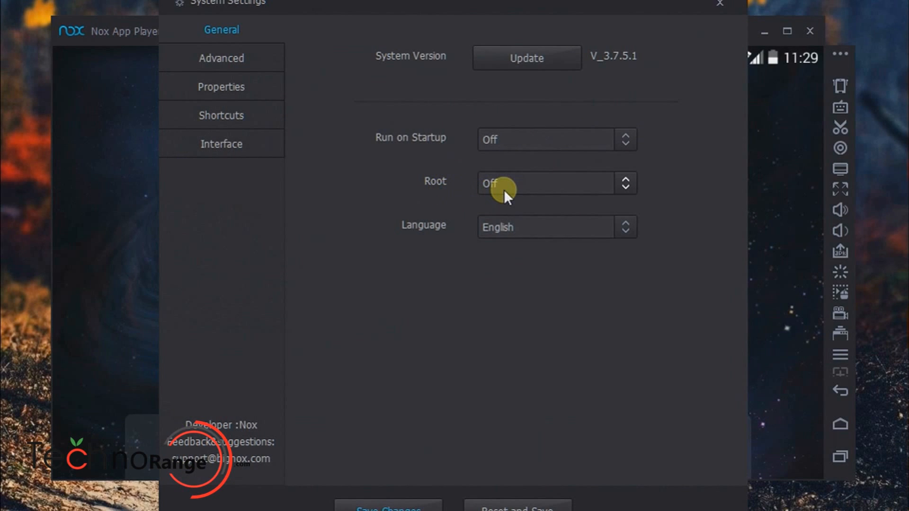
mouse_move(627, 190)
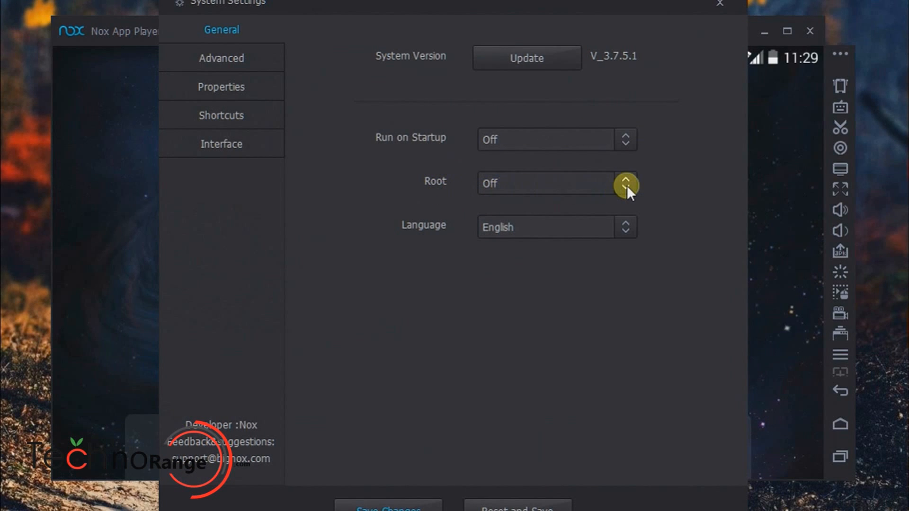
Switch Root to On in system settings, save the change and restart the emulator now.
click(625, 182)
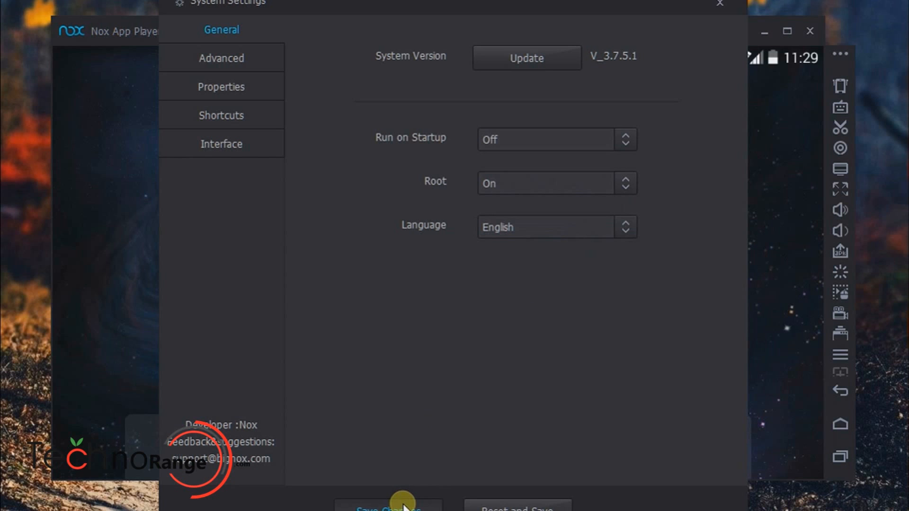
click(387, 508)
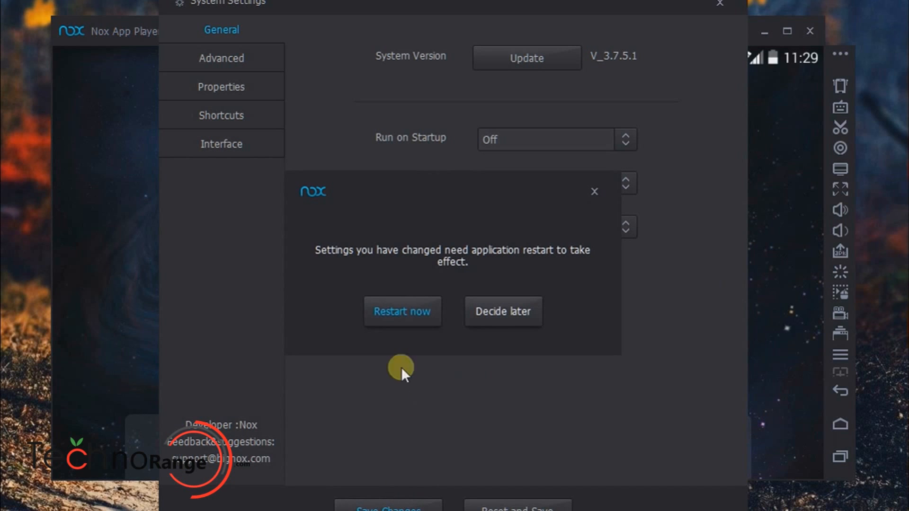
click(402, 311)
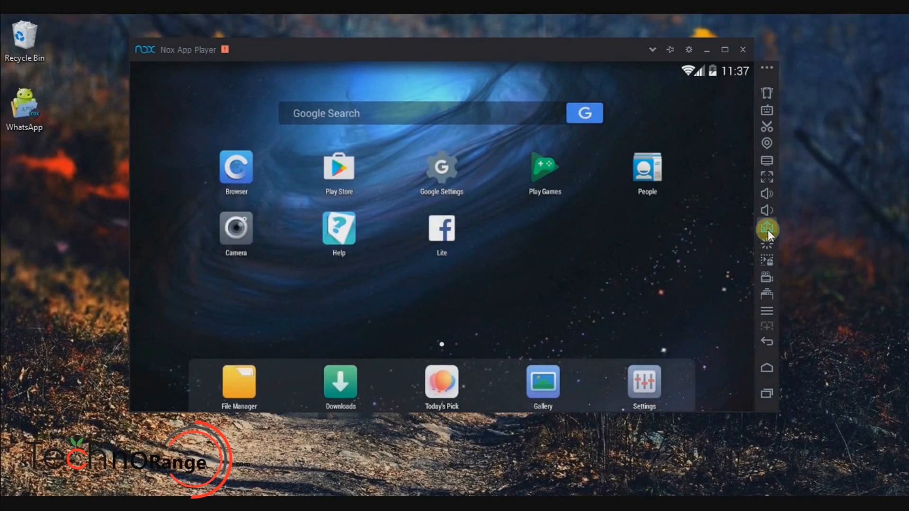
Install WhatsApp from the APK on the Desktop, allowing Google's security checks.
click(766, 226)
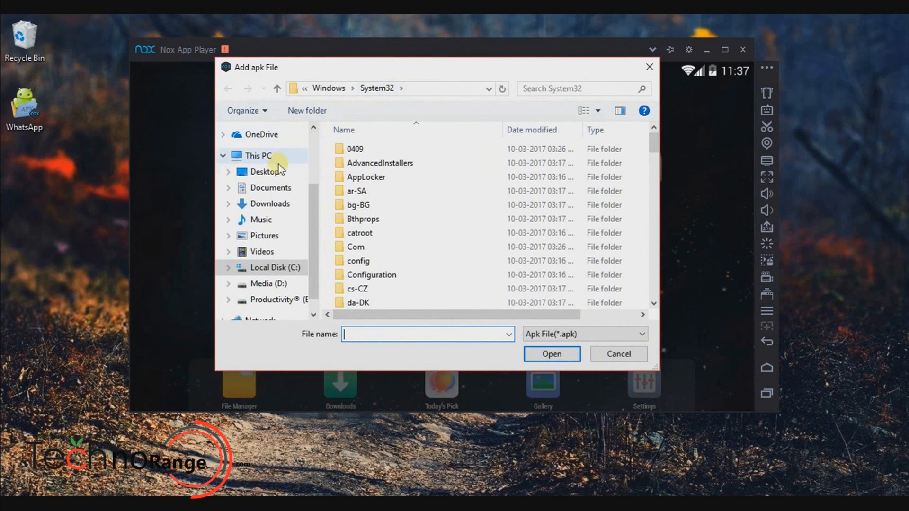
click(264, 171)
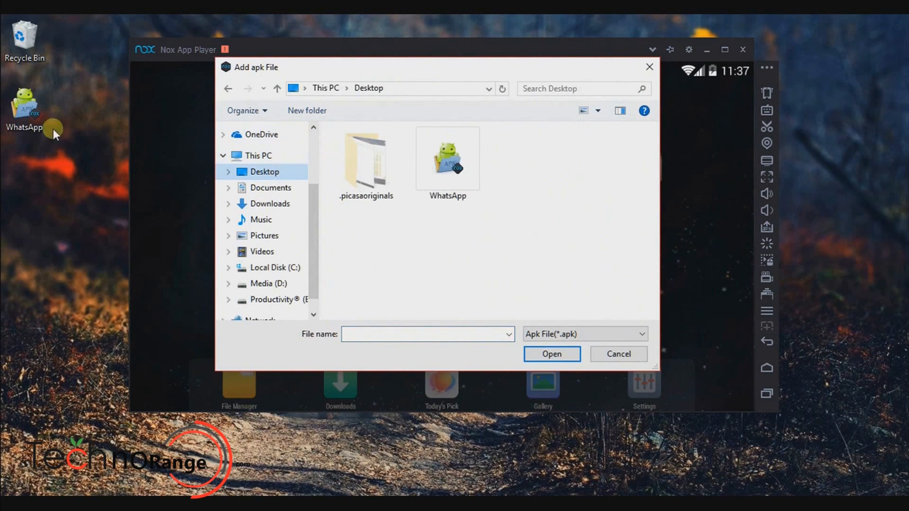
click(446, 159)
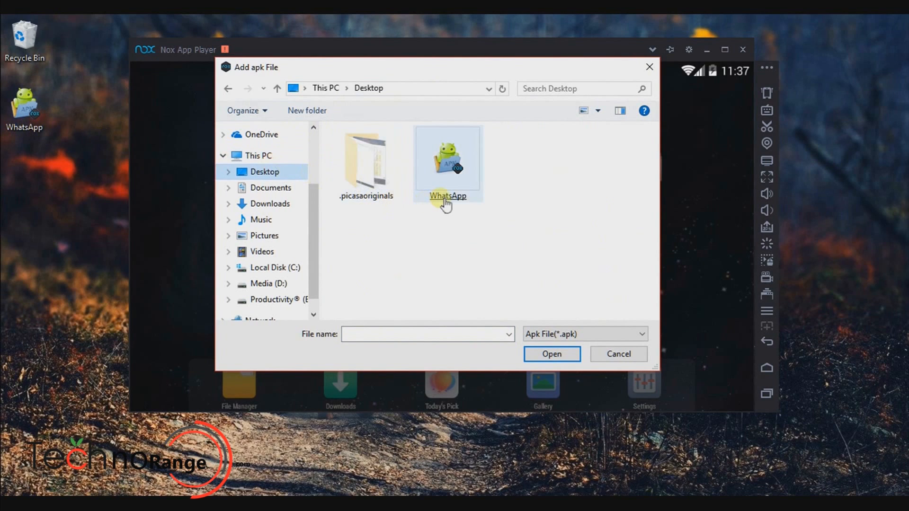
click(446, 162)
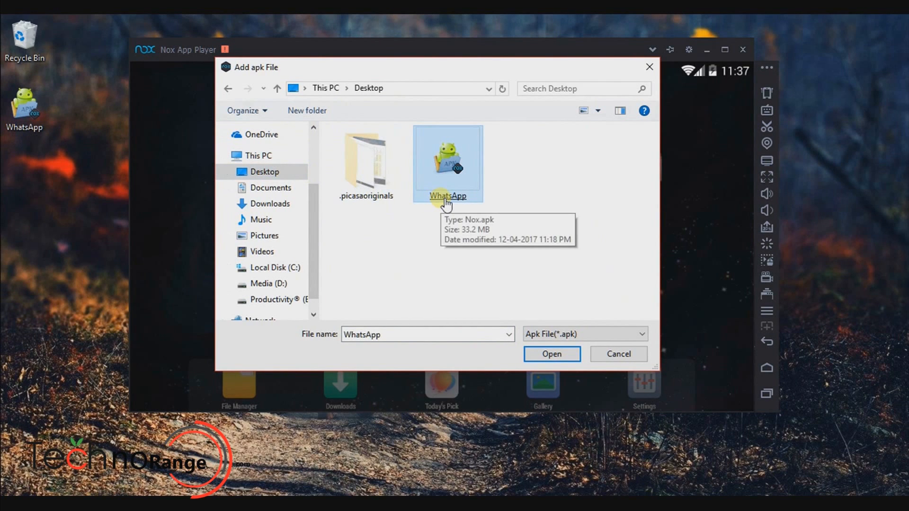
click(550, 353)
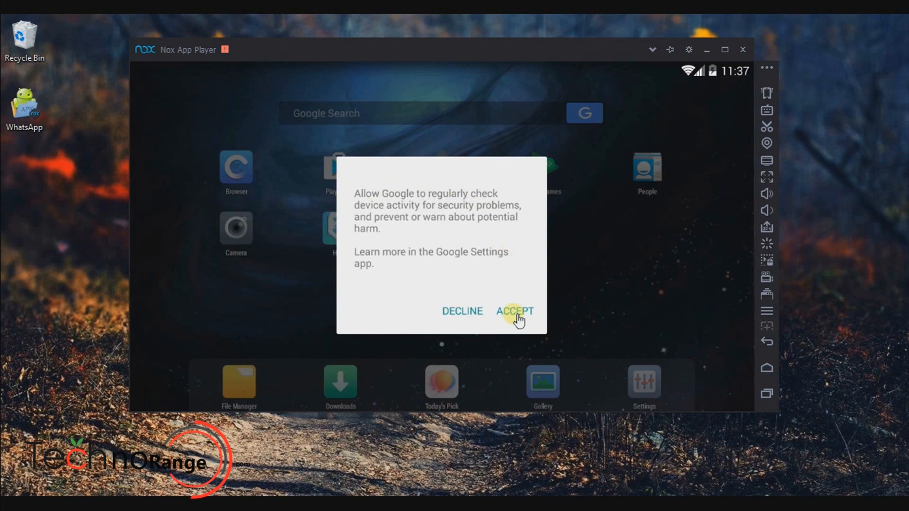
click(512, 310)
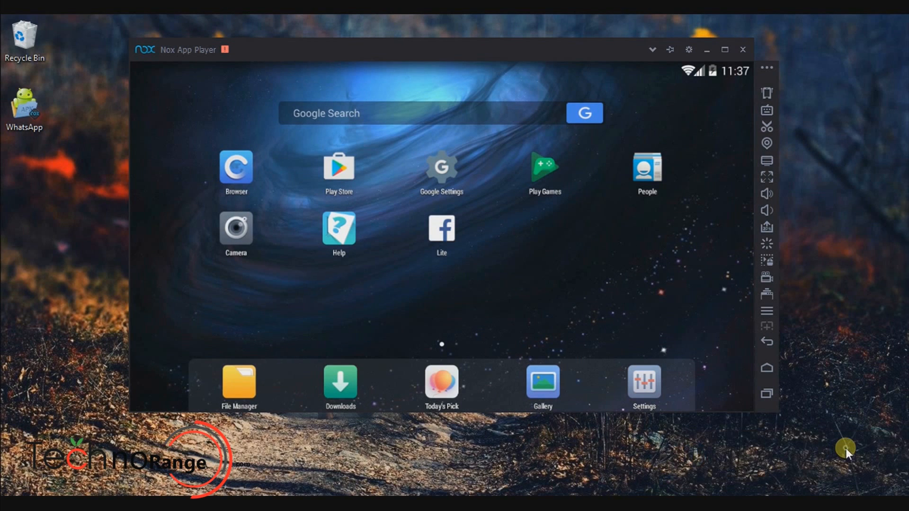
mouse_move(524, 254)
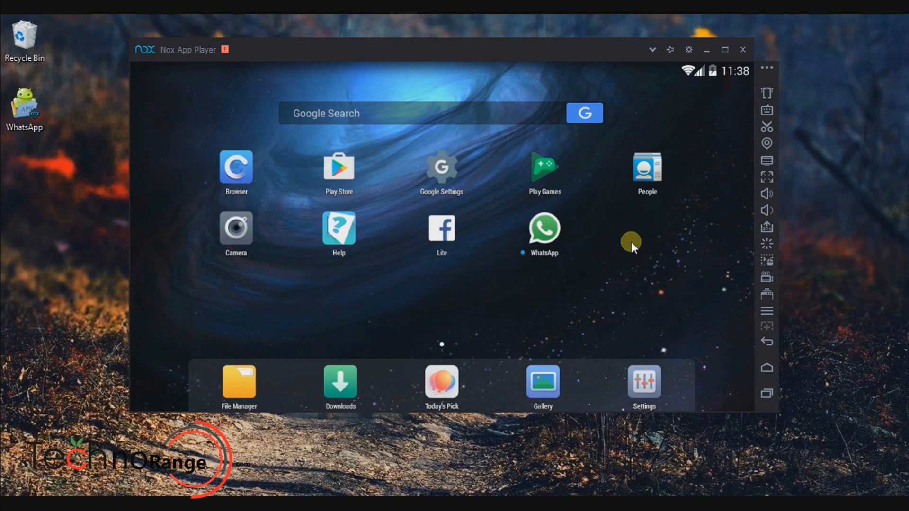
mouse_move(543, 229)
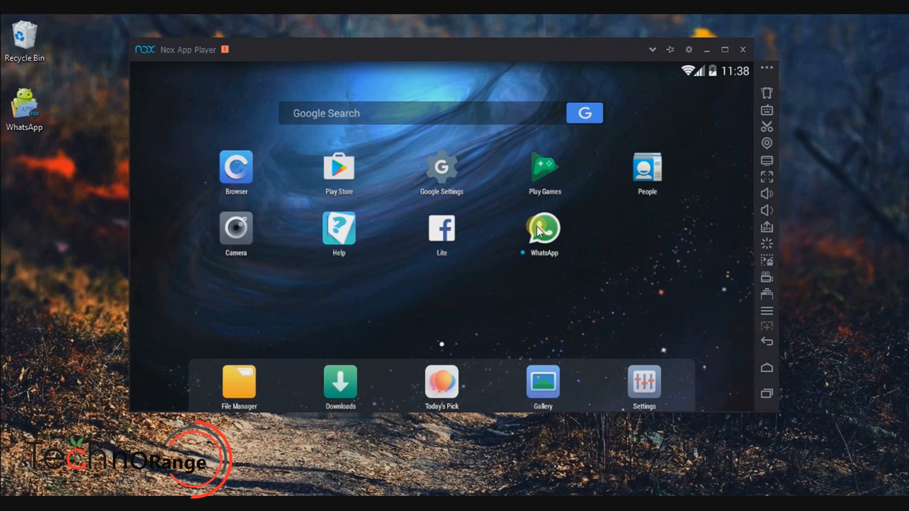
Launch WhatsApp and agree to its terms of service and privacy policy.
click(541, 227)
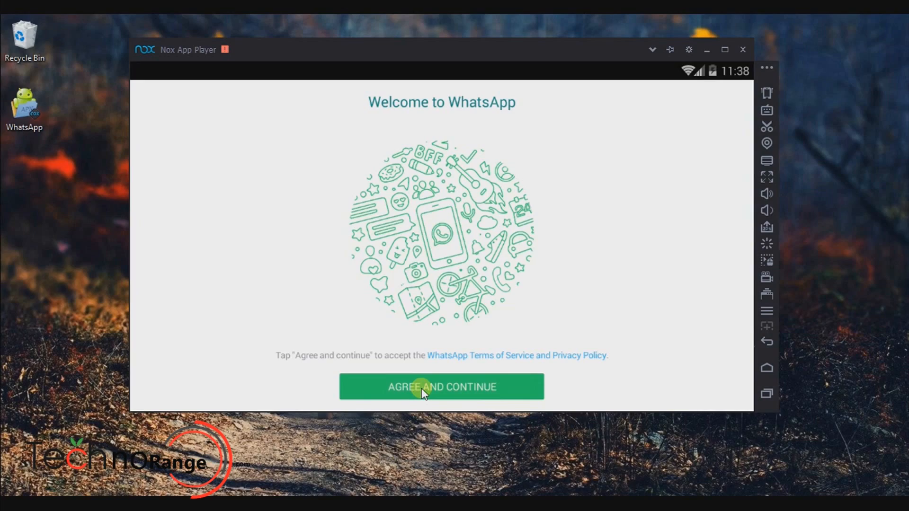
click(441, 387)
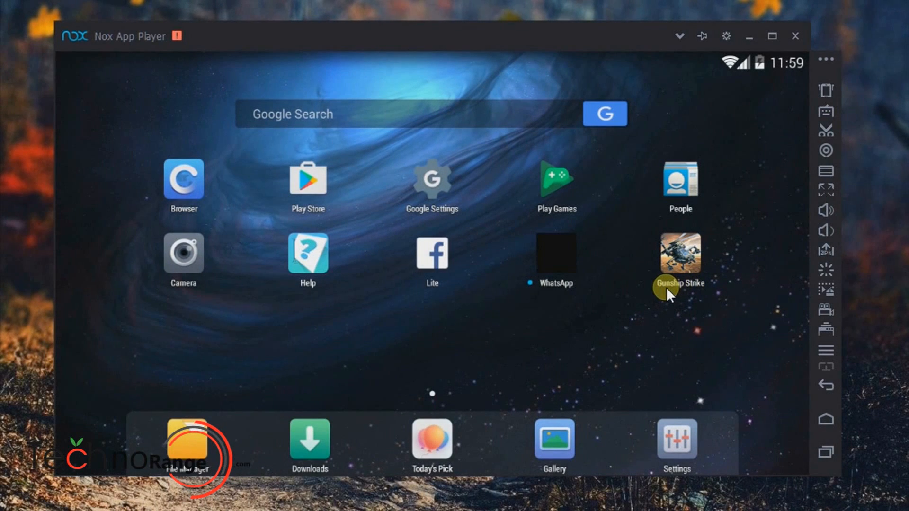
mouse_move(680, 222)
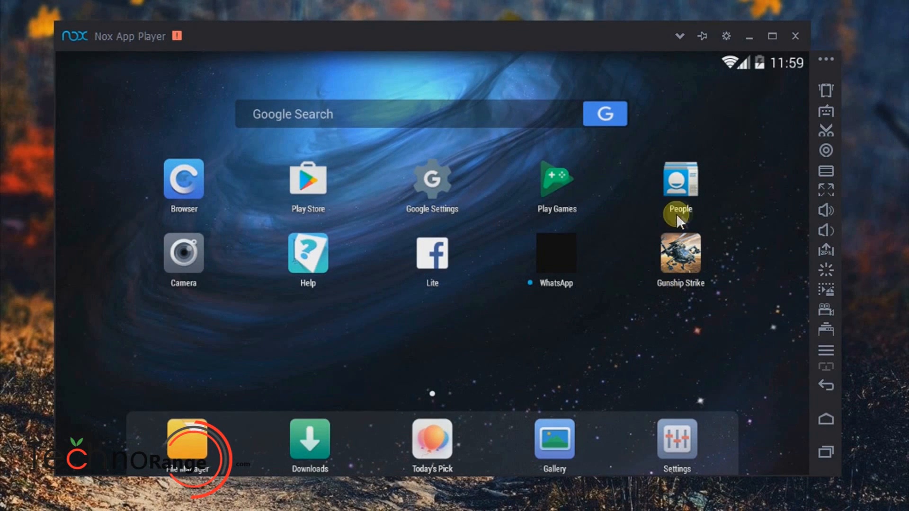
mouse_move(679, 287)
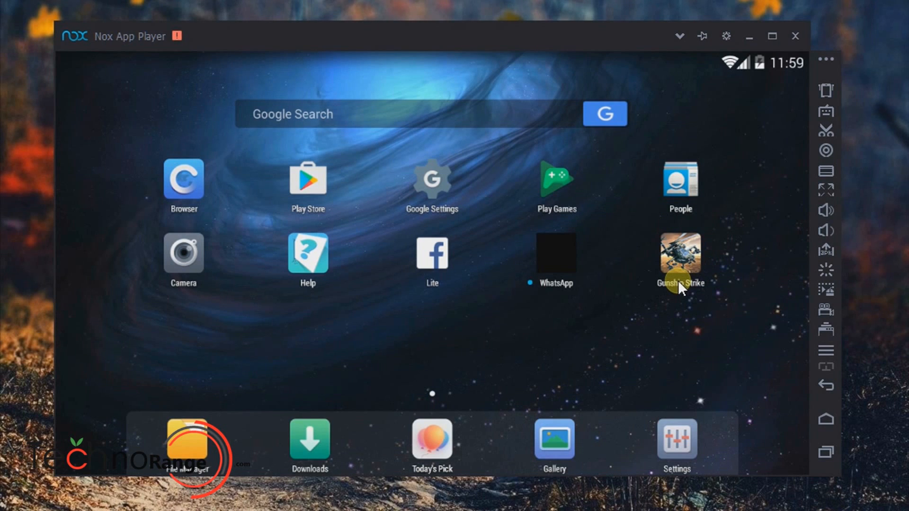
mouse_move(826, 112)
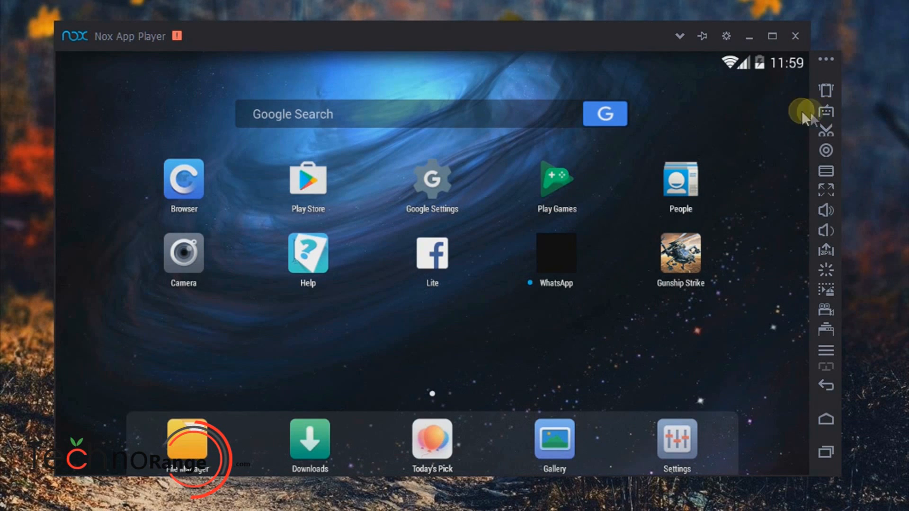
mouse_move(825, 111)
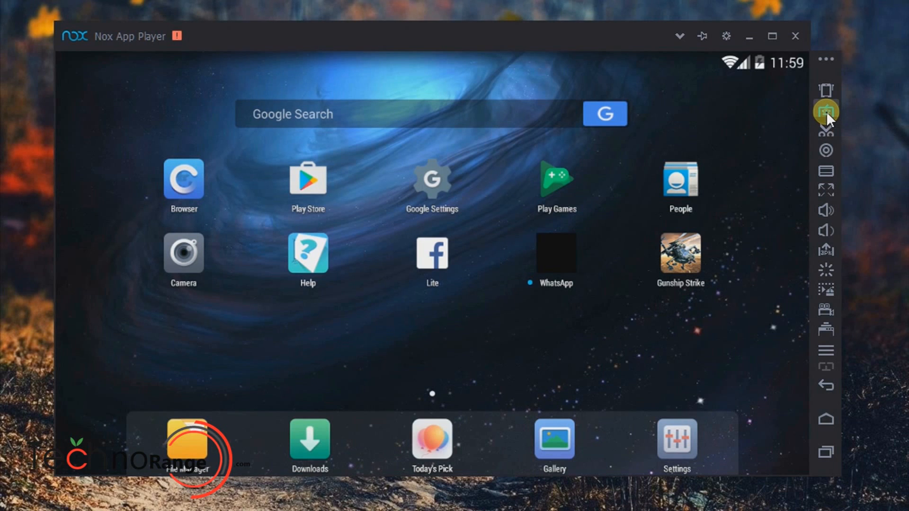
click(825, 111)
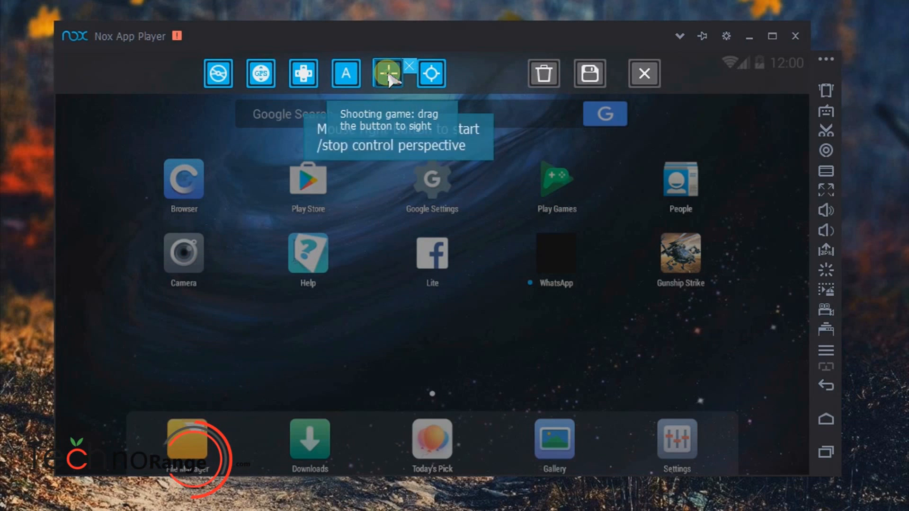
drag(388, 74, 669, 328)
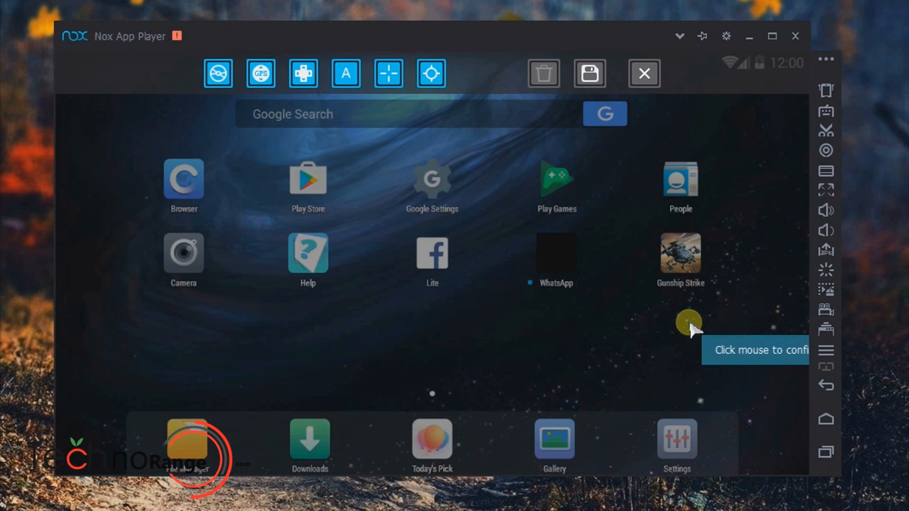
mouse_move(346, 74)
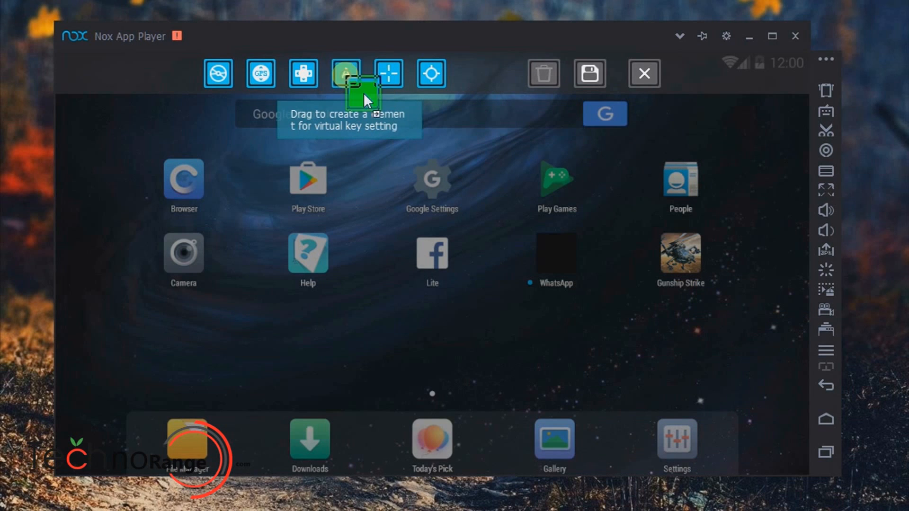
drag(346, 74, 567, 312)
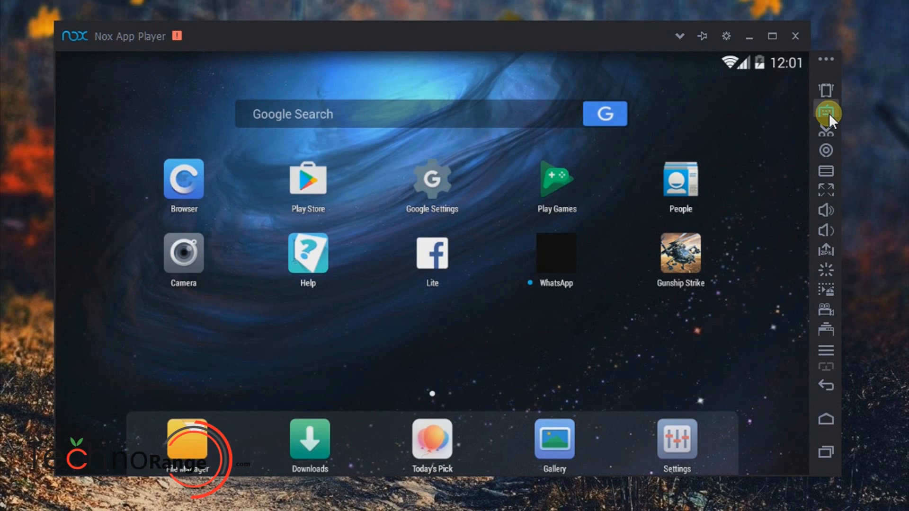
Add a GPS walking control in the keyboard mapping editor, position it and set its east key to D.
click(825, 112)
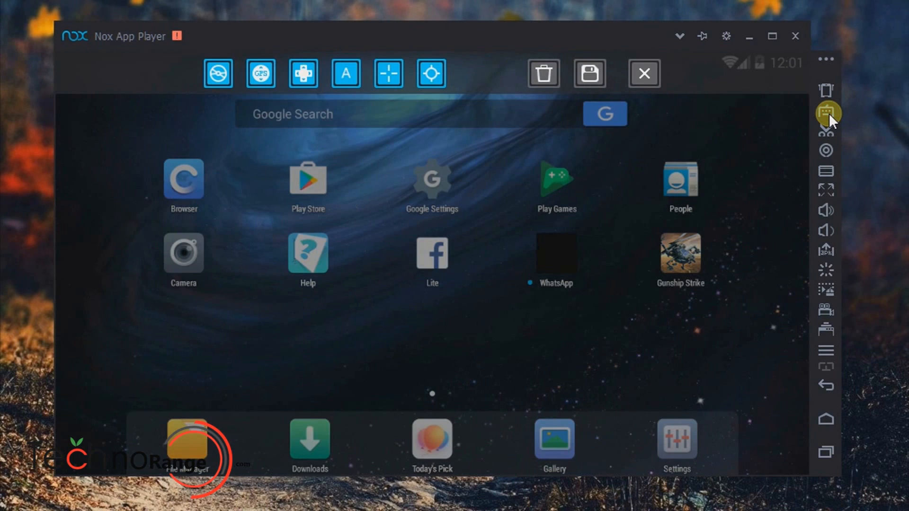
mouse_move(261, 74)
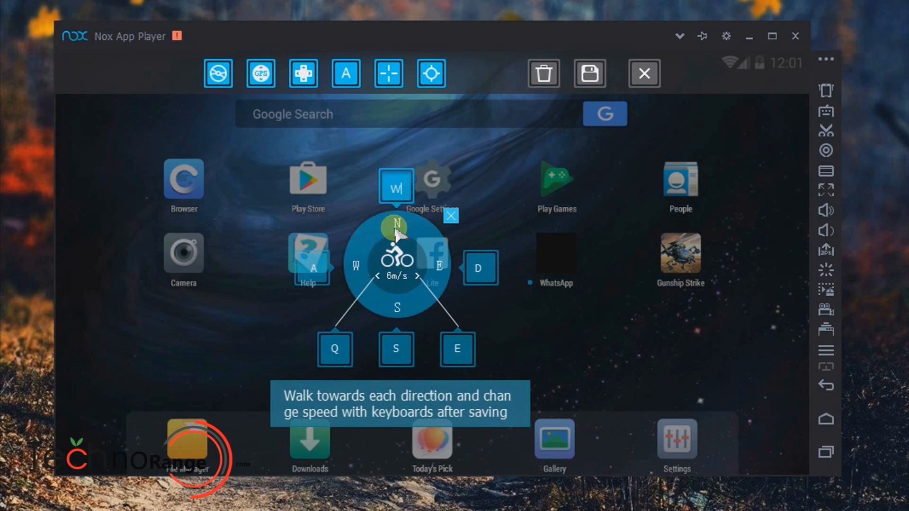
drag(396, 260, 343, 307)
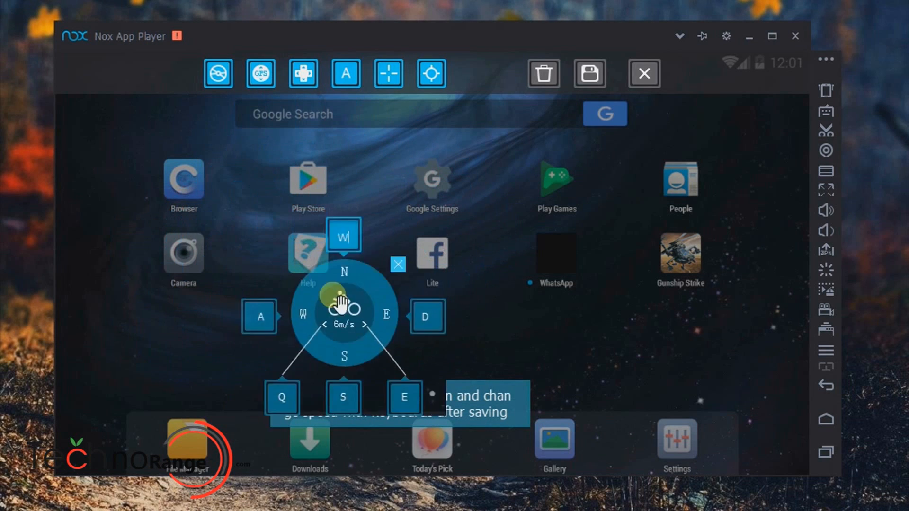
drag(343, 306, 426, 248)
text(S)
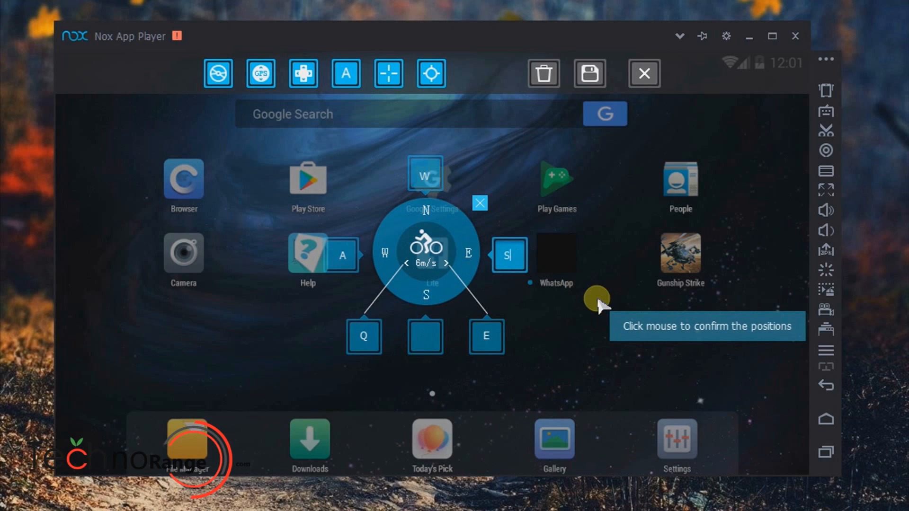
text(D)
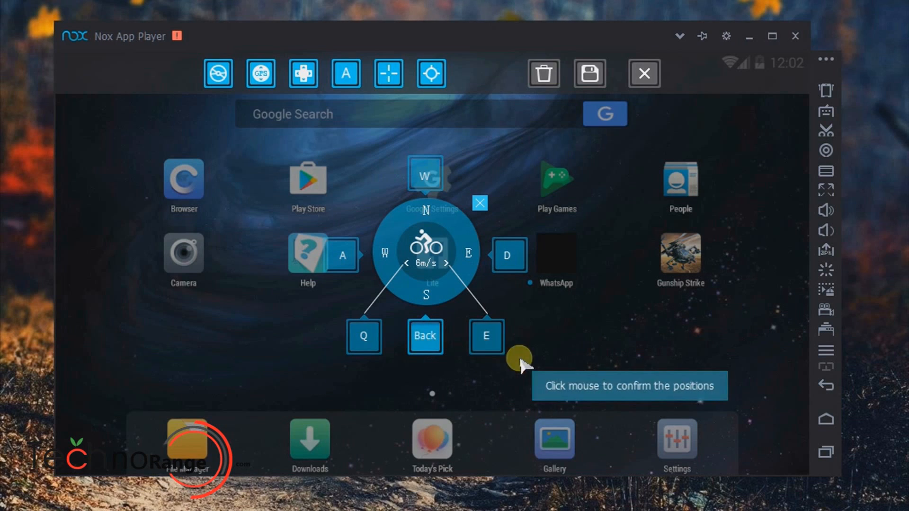
click(519, 357)
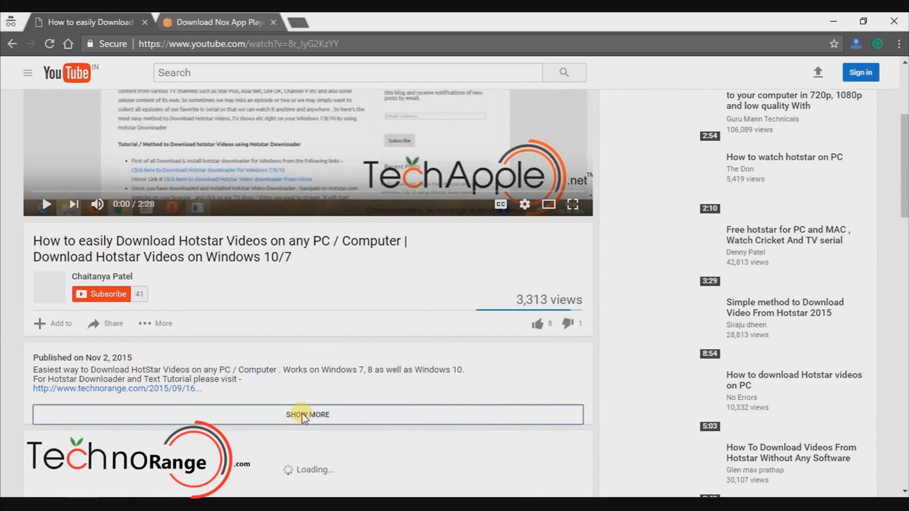
Expand the video description and reach TechnoRange's Nox offline installer download links.
click(307, 415)
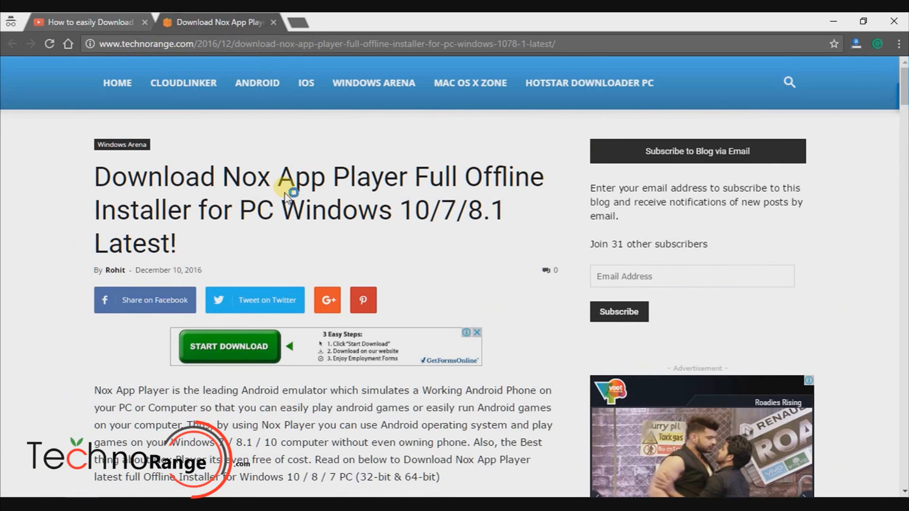
mouse_move(397, 54)
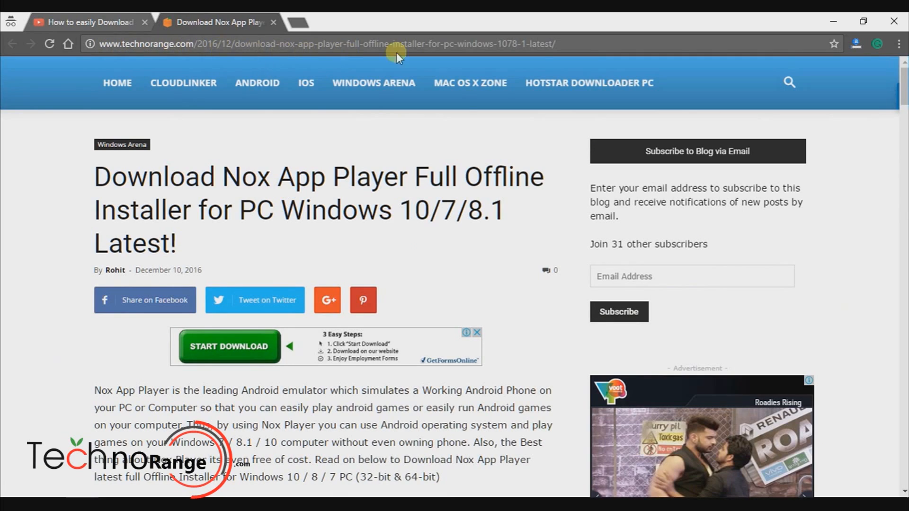
scroll(down, 3)
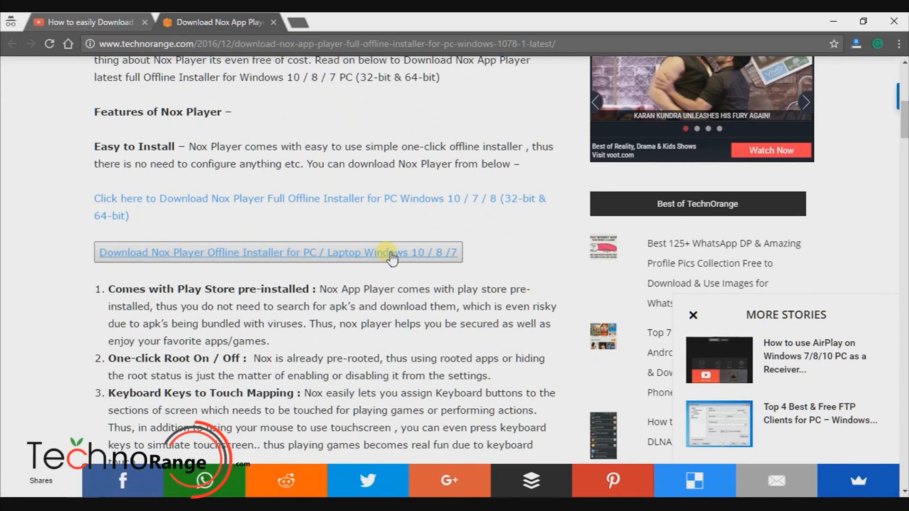
Start downloading techapple-nox_setup_v3.8.1.1_full.exe through Internet Download Manager.
click(279, 252)
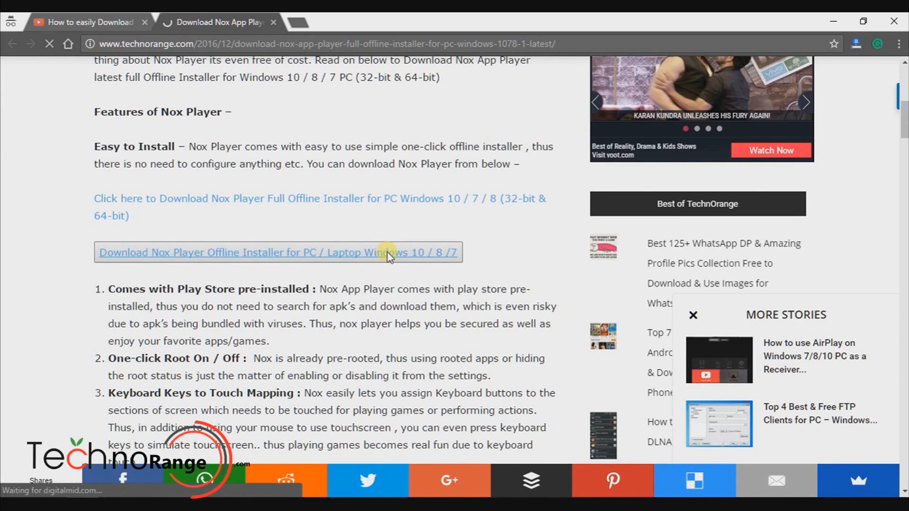
click(277, 251)
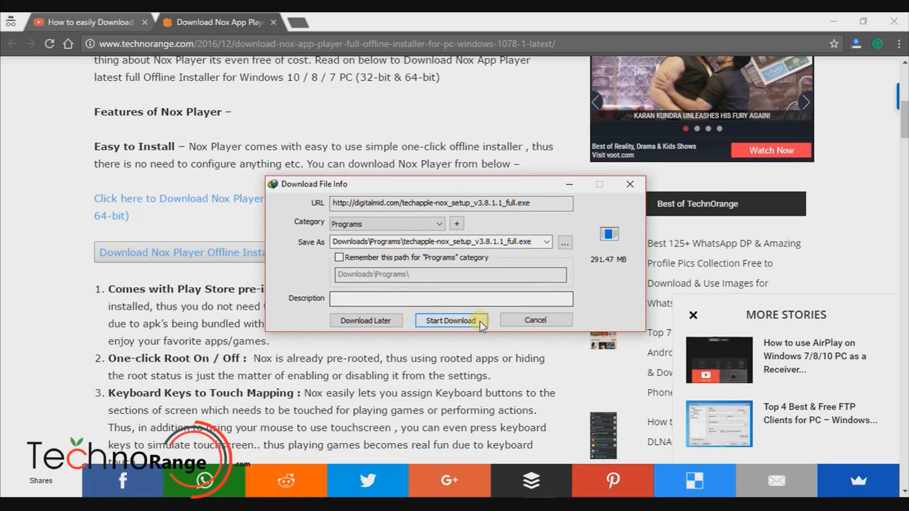
click(451, 320)
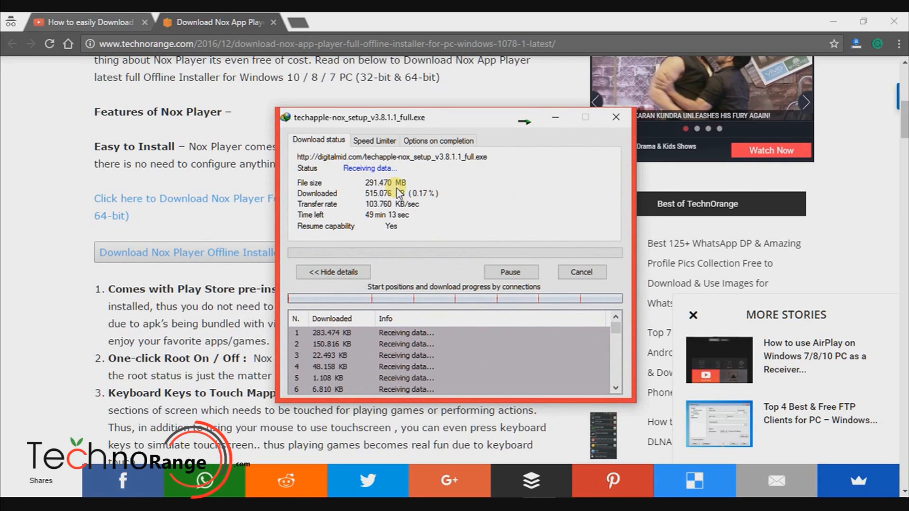
mouse_move(568, 161)
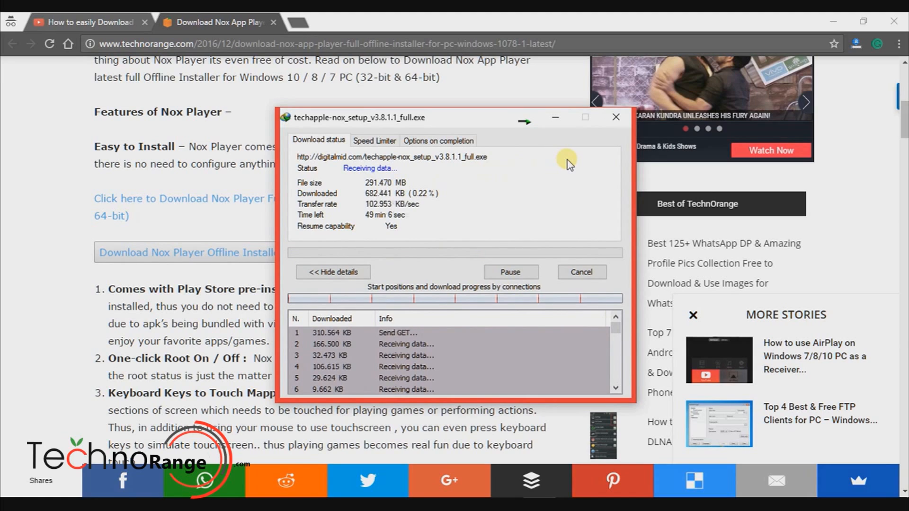